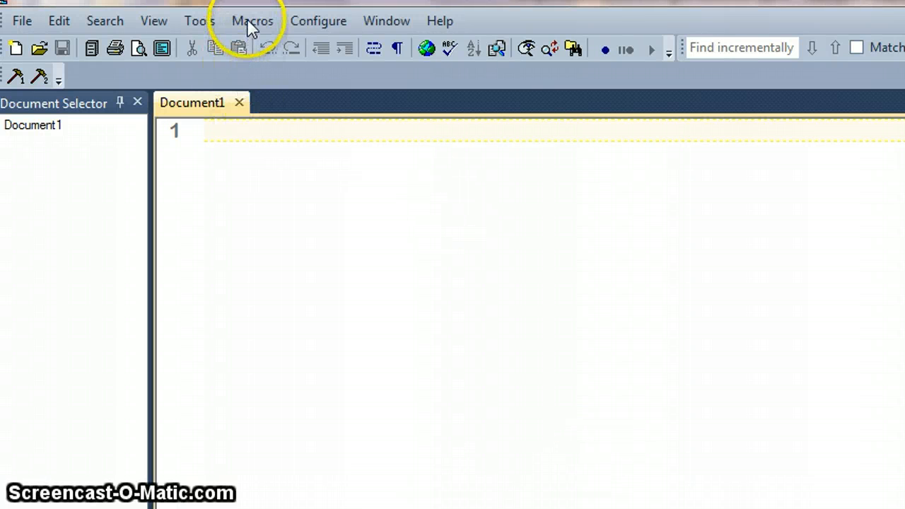
pyautogui.moveTo(256, 51)
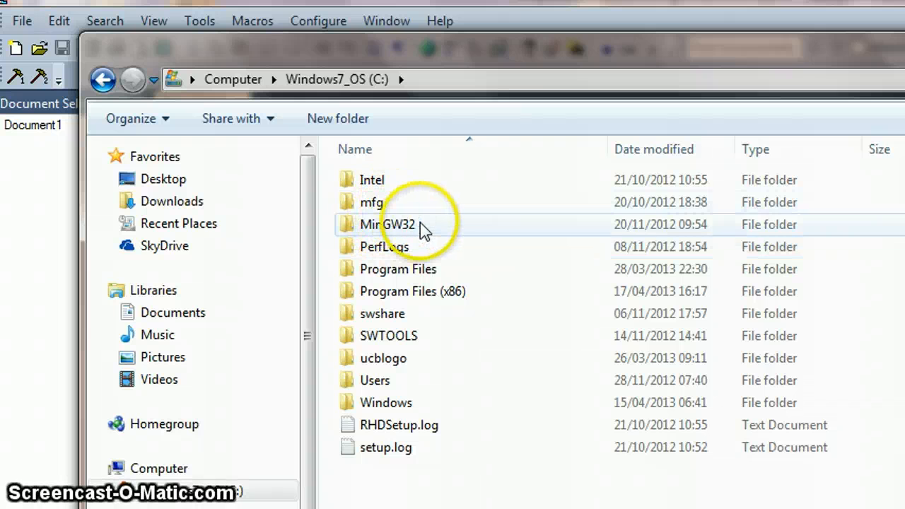
# Step: Locate the gcc compiler executable inside C:\MinGW32\bin
pyautogui.doubleClick(388, 223)
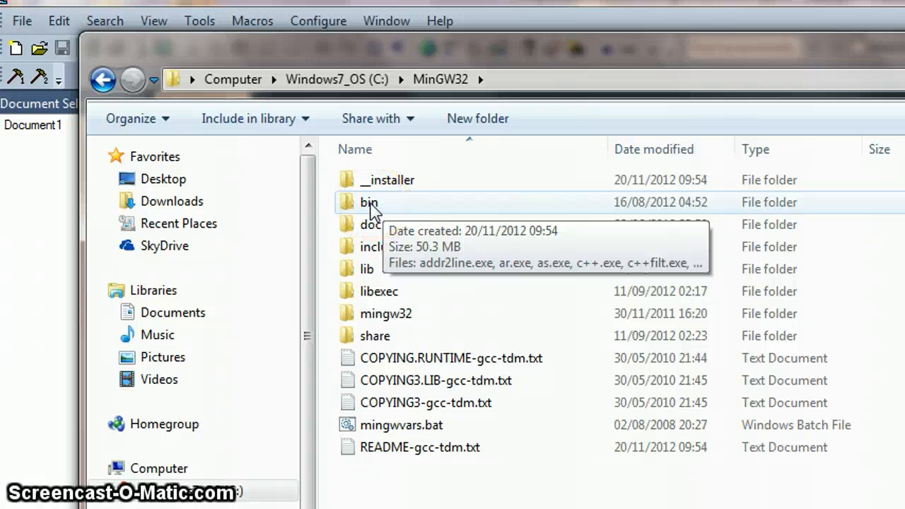
pyautogui.doubleClick(369, 201)
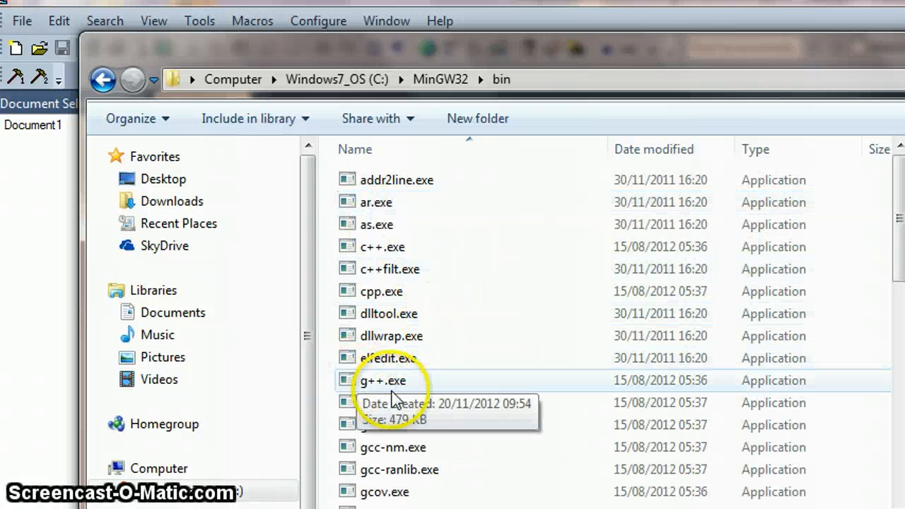
pyautogui.click(380, 401)
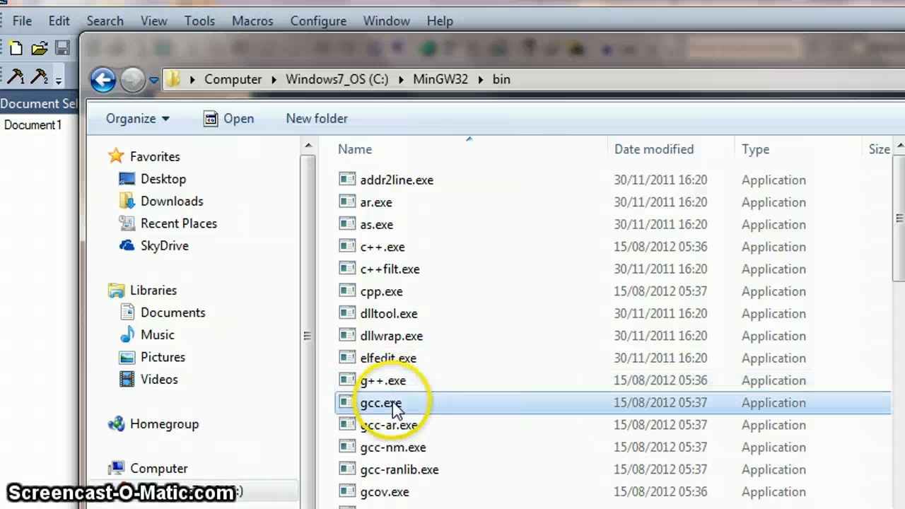
pyautogui.moveTo(407, 385)
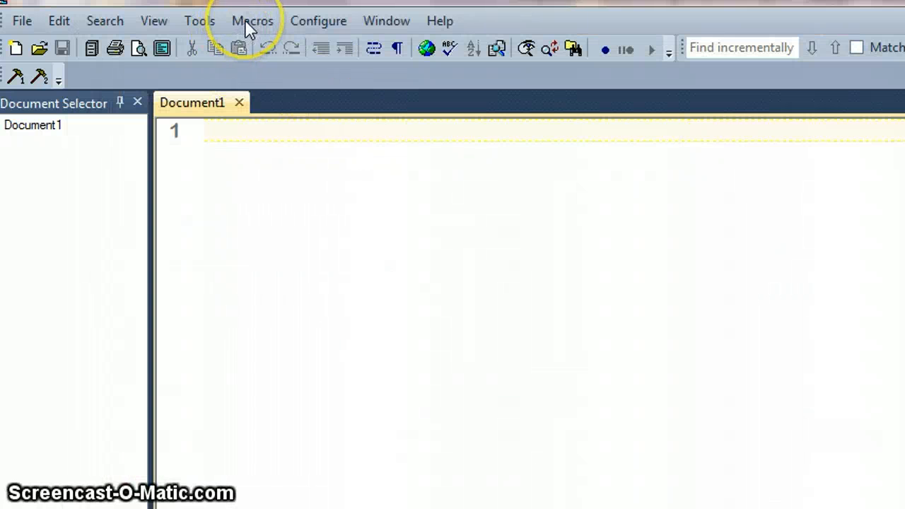
pyautogui.moveTo(199, 21)
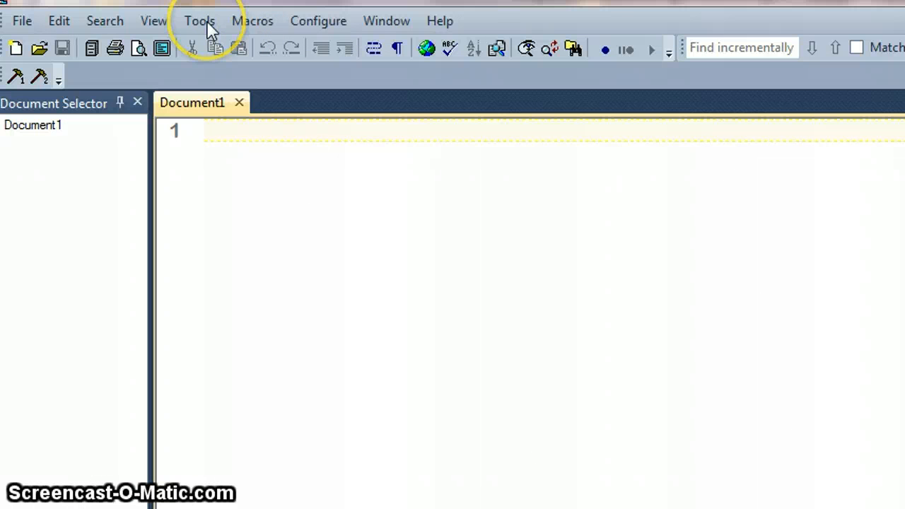
pyautogui.moveTo(318, 21)
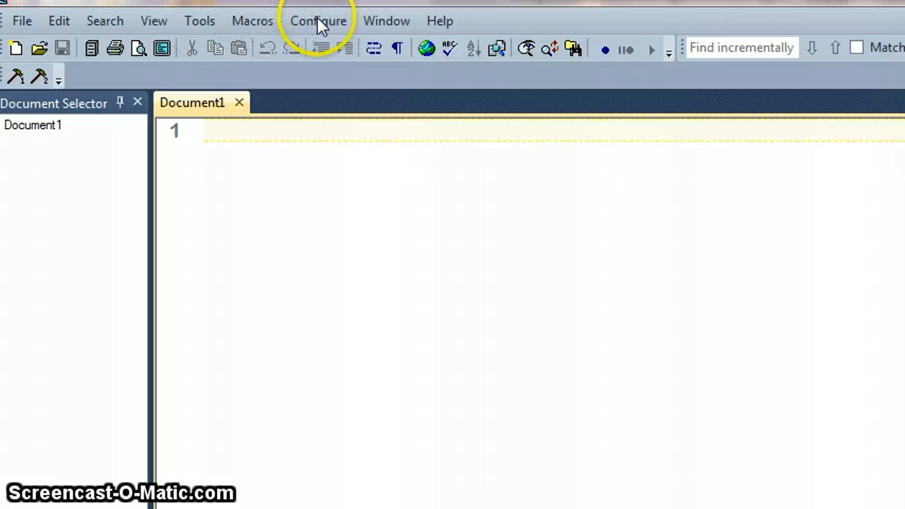
# Step: Show the Tools page of Preferences listing Compile C program and Run C program
pyautogui.click(318, 22)
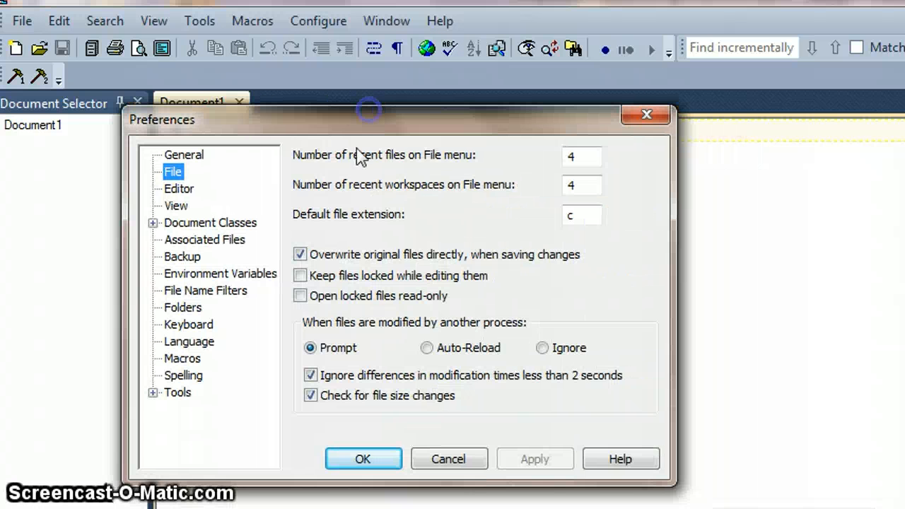
pyautogui.click(178, 393)
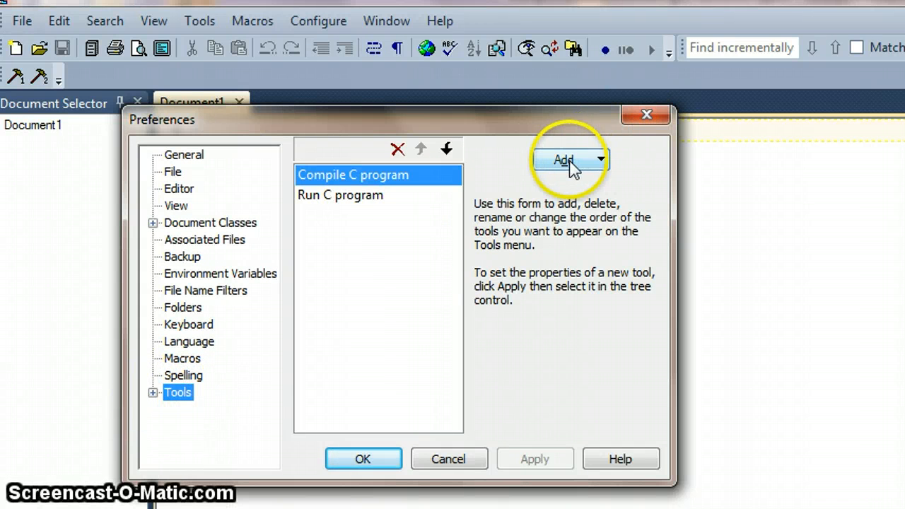
# Step: Add a new program tool pointing to C:\MinGW32\bin\g++.exe and reveal it under Tools
pyautogui.click(563, 158)
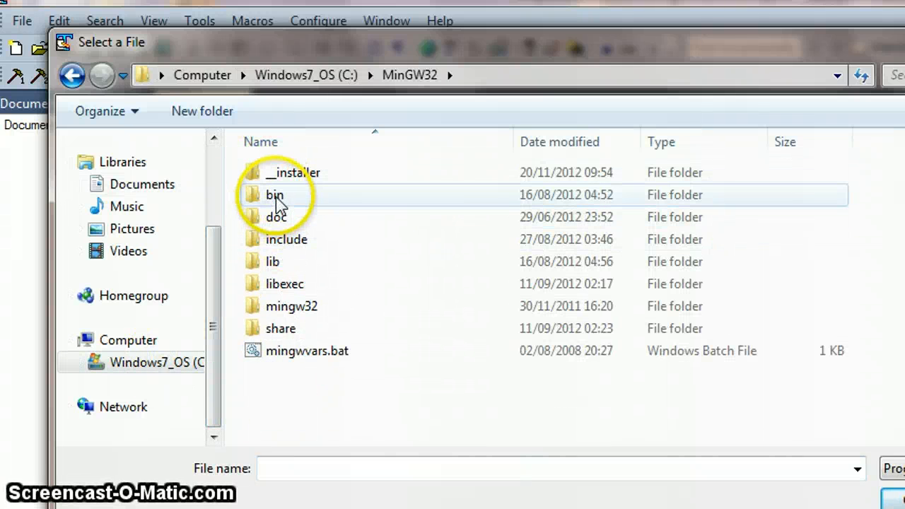
pyautogui.doubleClick(274, 195)
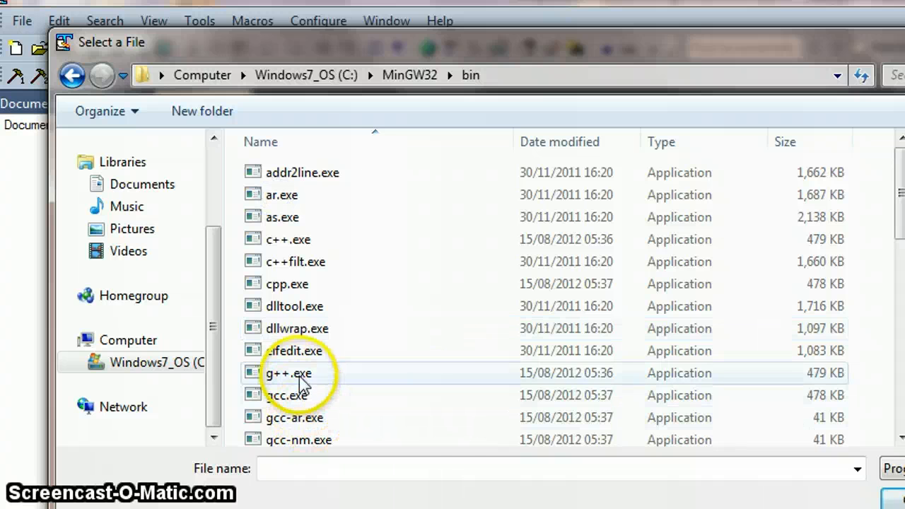
pyautogui.click(289, 373)
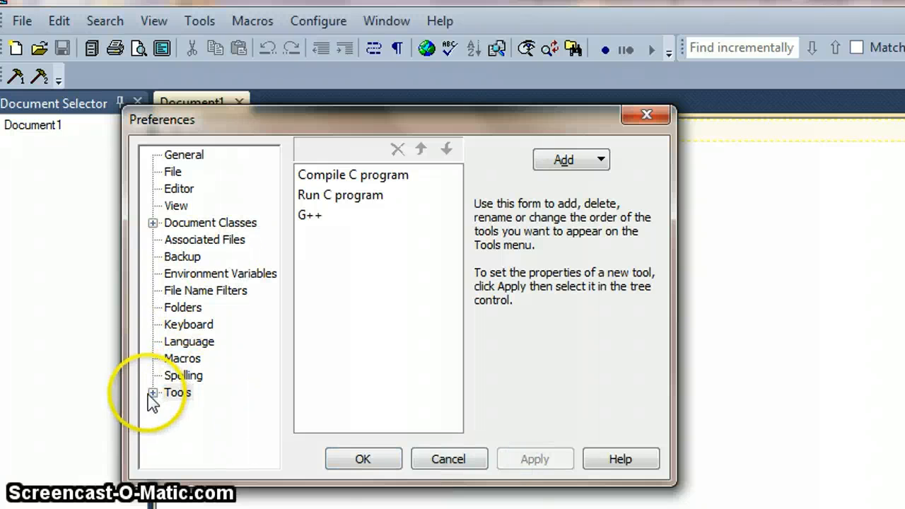
pyautogui.click(153, 393)
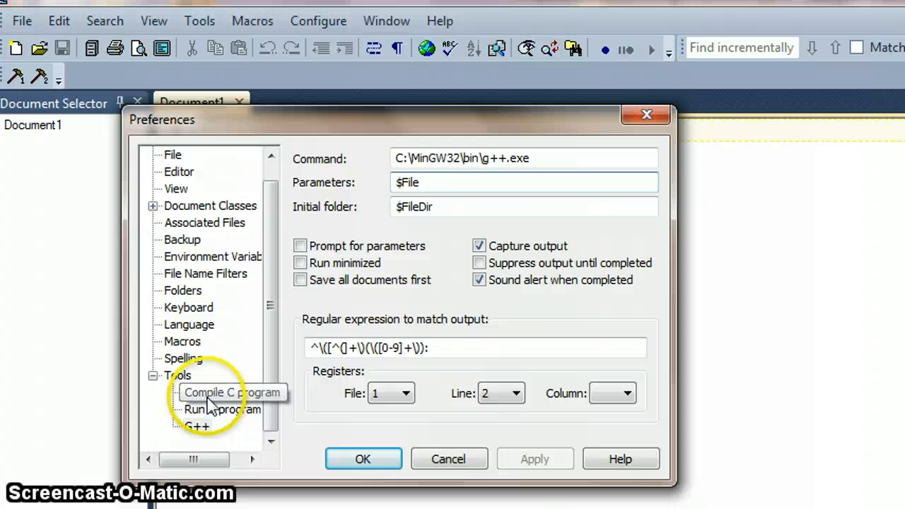
# Step: Copy the Parameters line from the Compile C program tool
pyautogui.click(232, 392)
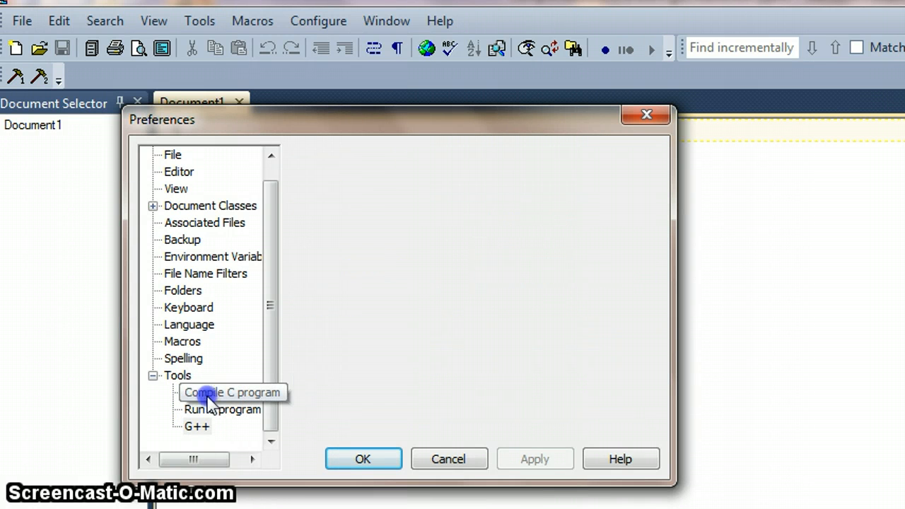
pyautogui.click(232, 393)
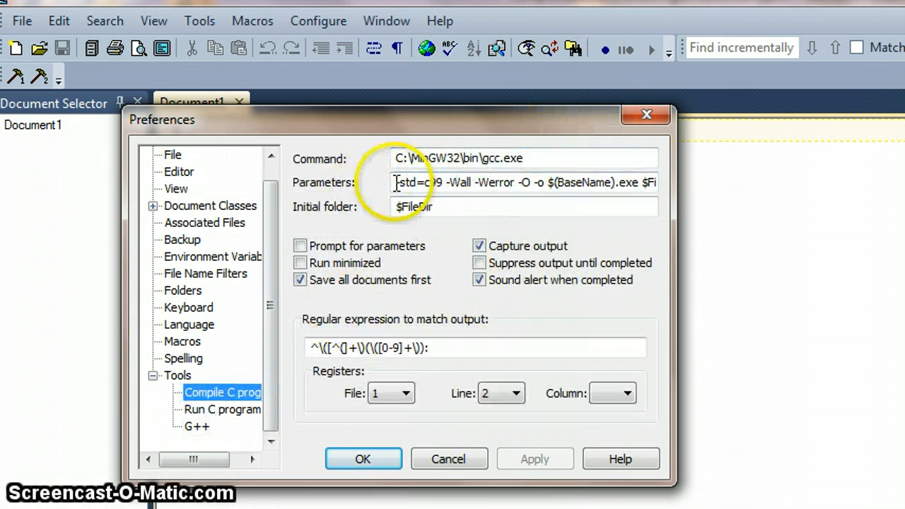
pyautogui.tripleClick(523, 183)
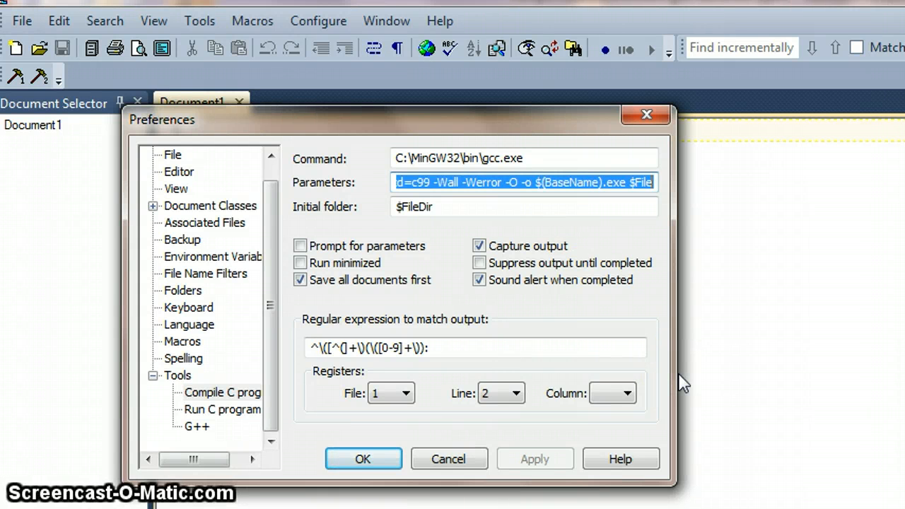
# Step: Give the G++ tool those parameters trimmed to -Wall -O -o $(BaseName).exe $File, dropping -std=c99 and -Werror
pyautogui.click(198, 425)
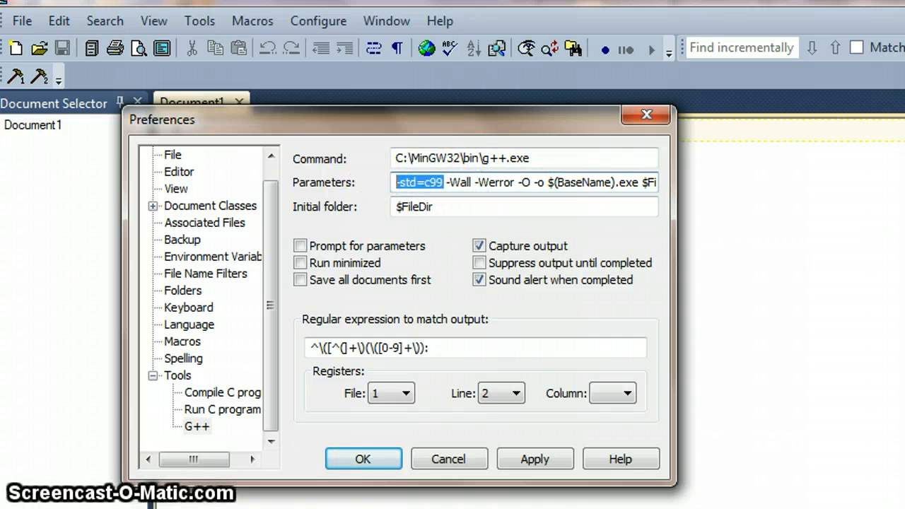
pyautogui.press('Delete')
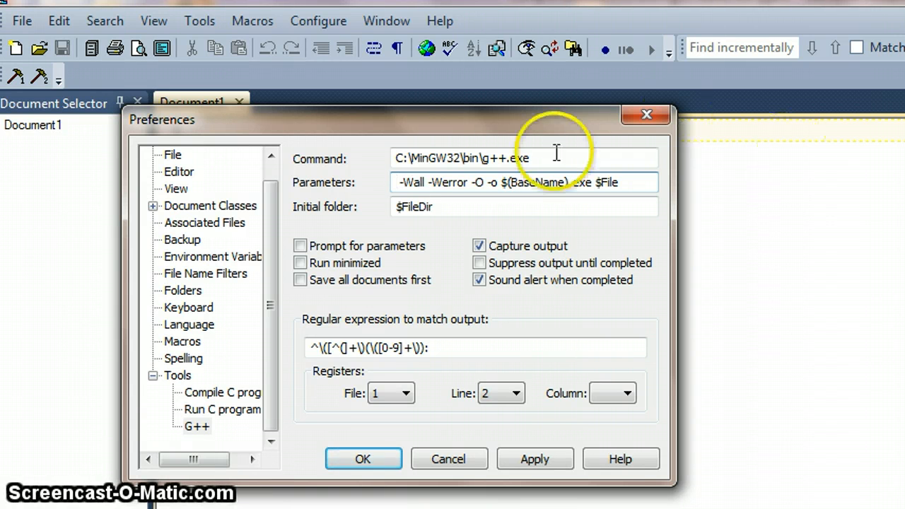
pyautogui.doubleClick(447, 182)
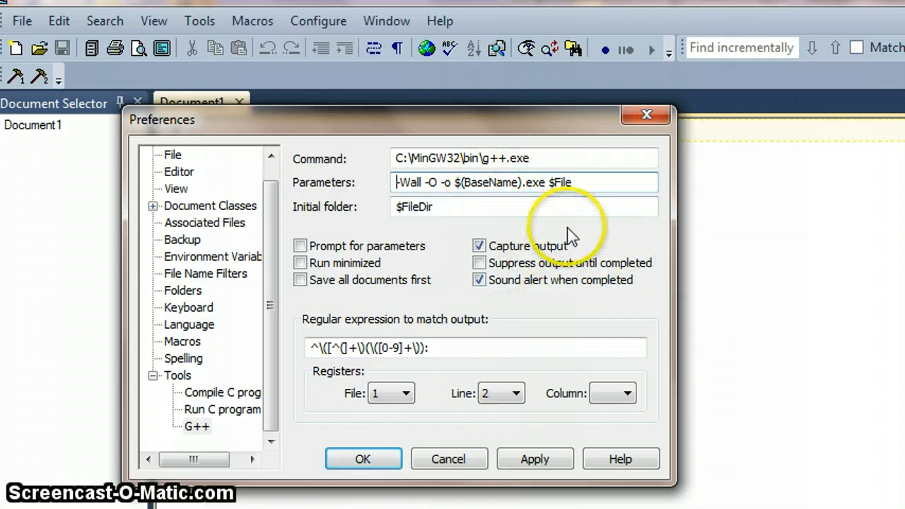
pyautogui.moveTo(382, 343)
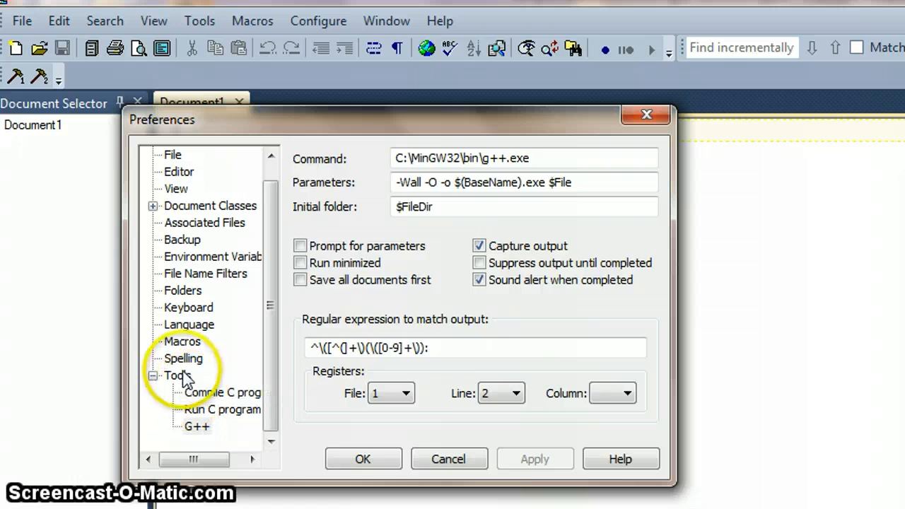
# Step: Rename the G++ tool to Compile C++ Program and confirm with OK
pyautogui.click(178, 376)
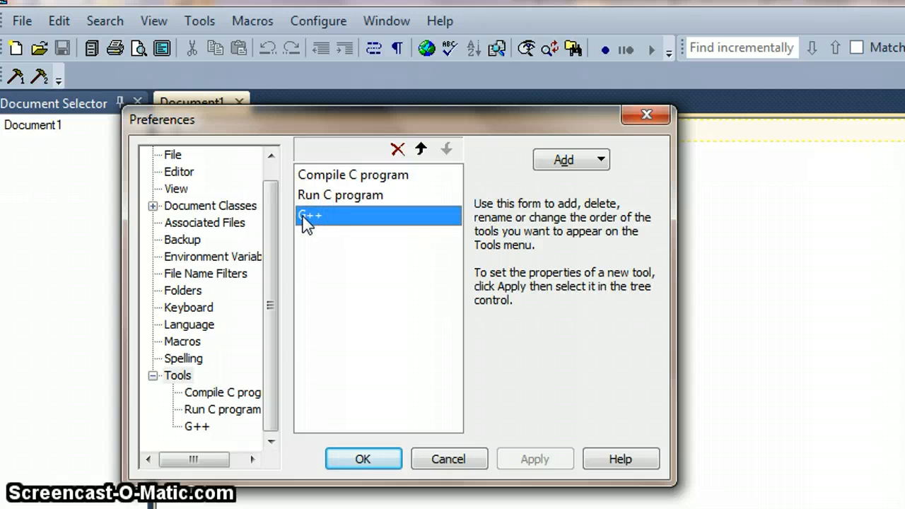
pyautogui.moveTo(328, 227)
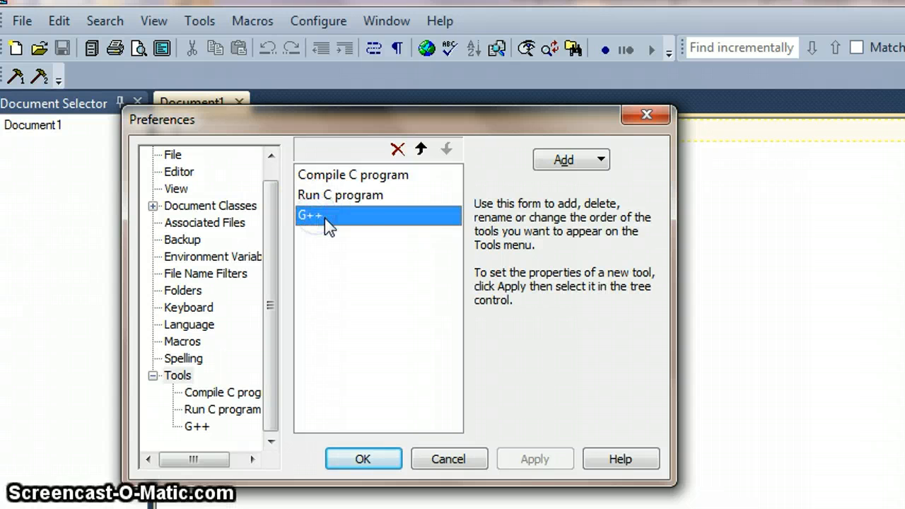
pyautogui.doubleClick(309, 215)
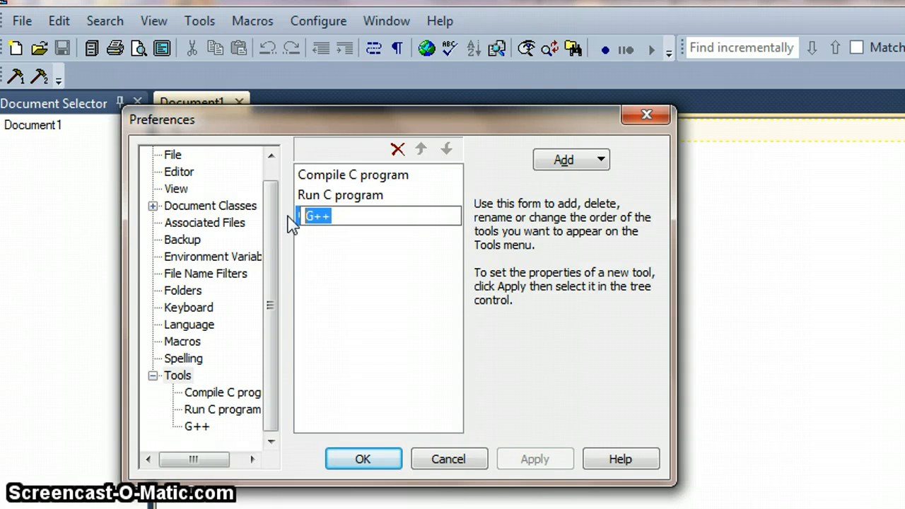
pyautogui.write('Com')
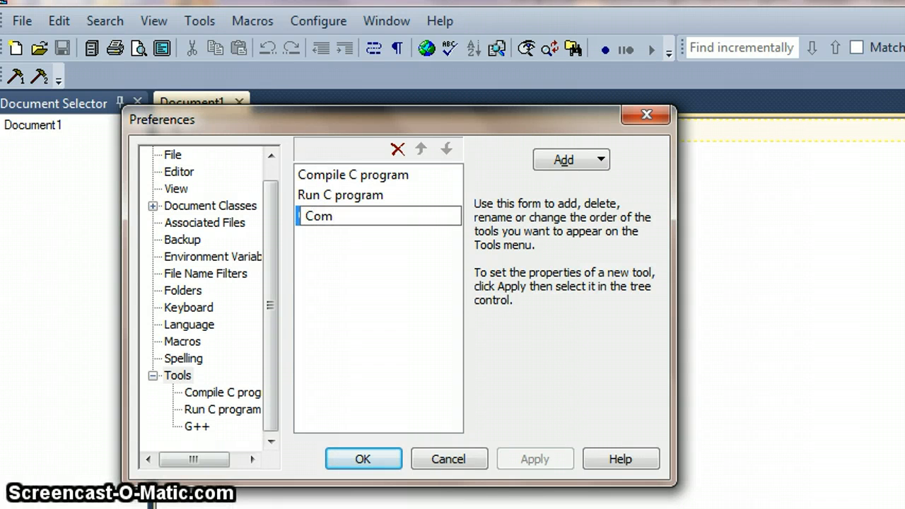
pyautogui.write('pile C')
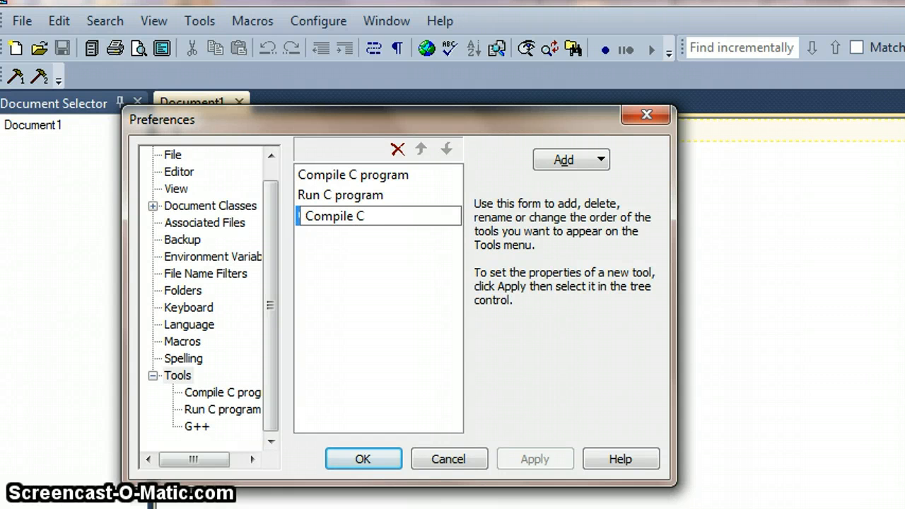
pyautogui.write('++ P')
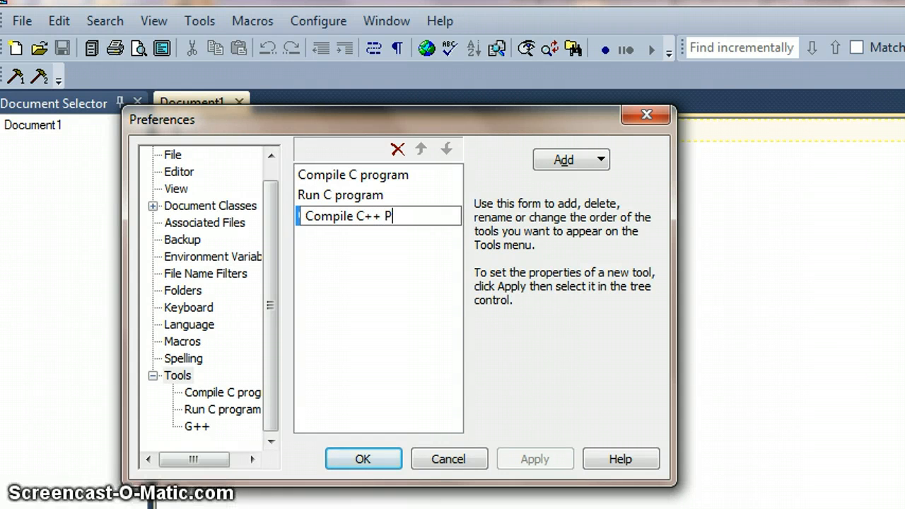
pyautogui.write('rogram')
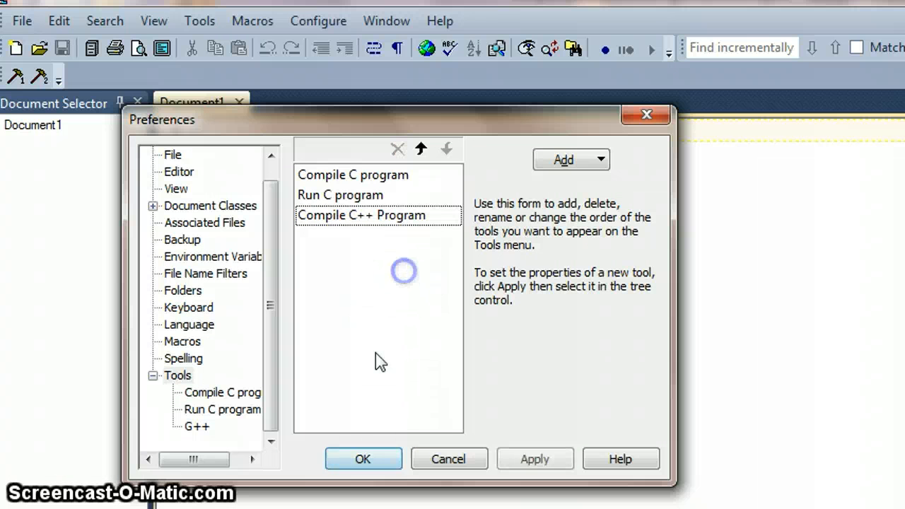
pyautogui.click(362, 458)
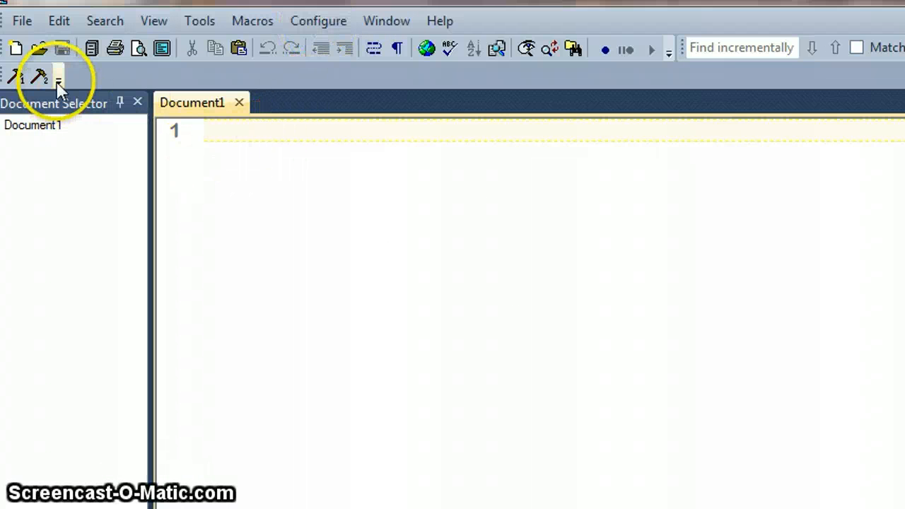
pyautogui.moveTo(59, 80)
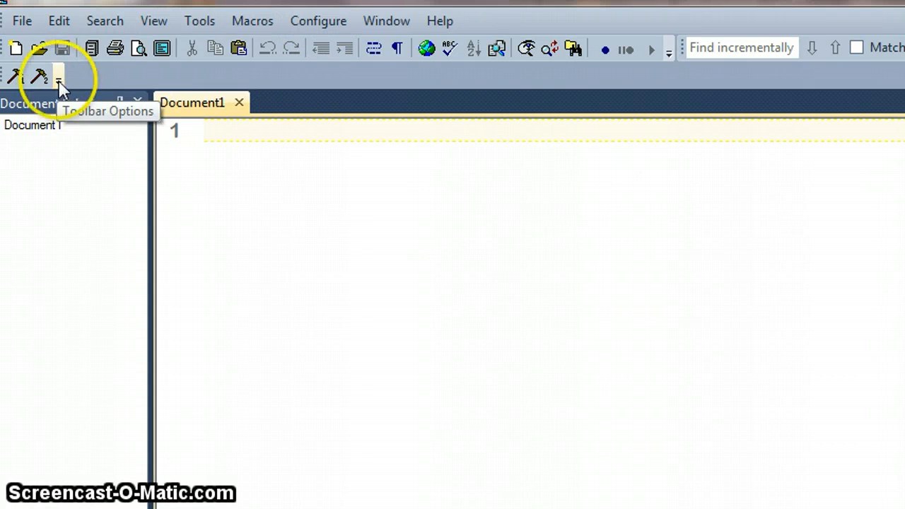
# Step: Add a Tool 3 button to the toolbar beside the Tool 1 and Tool 2 buttons
pyautogui.click(59, 76)
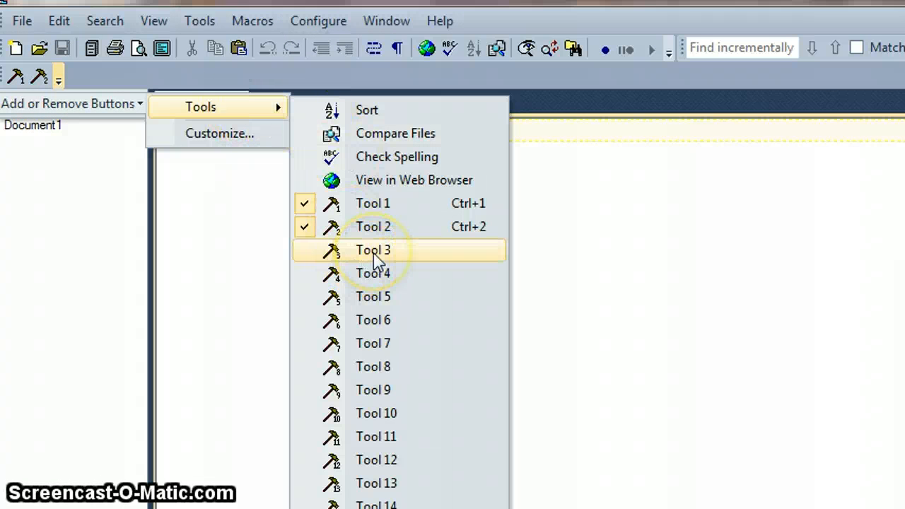
pyautogui.click(373, 248)
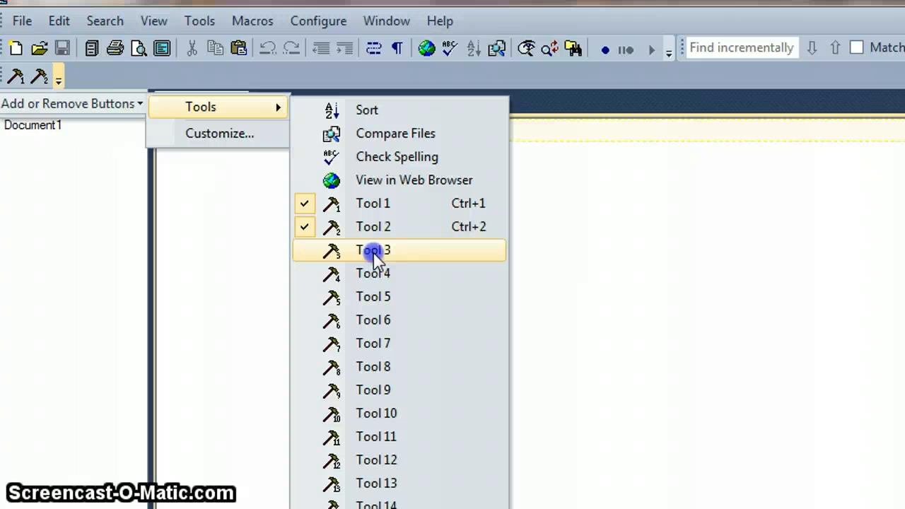
pyautogui.click(373, 249)
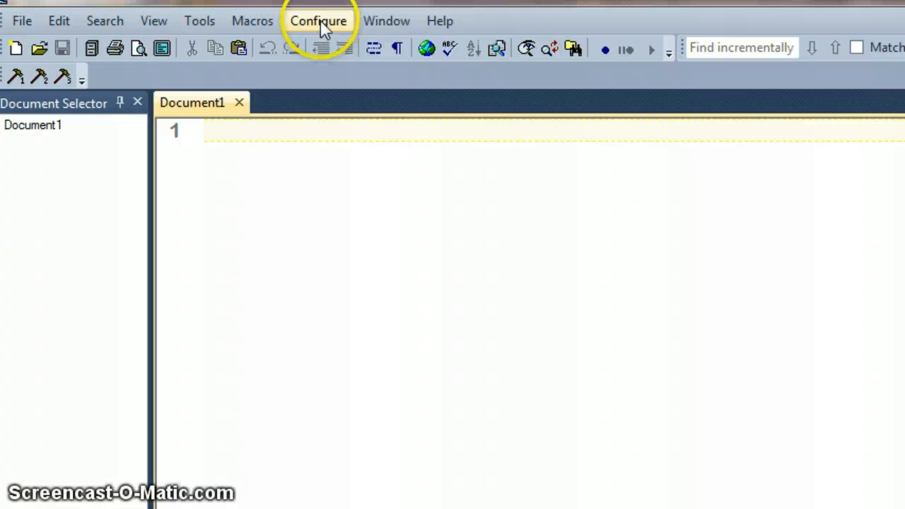
pyautogui.click(317, 21)
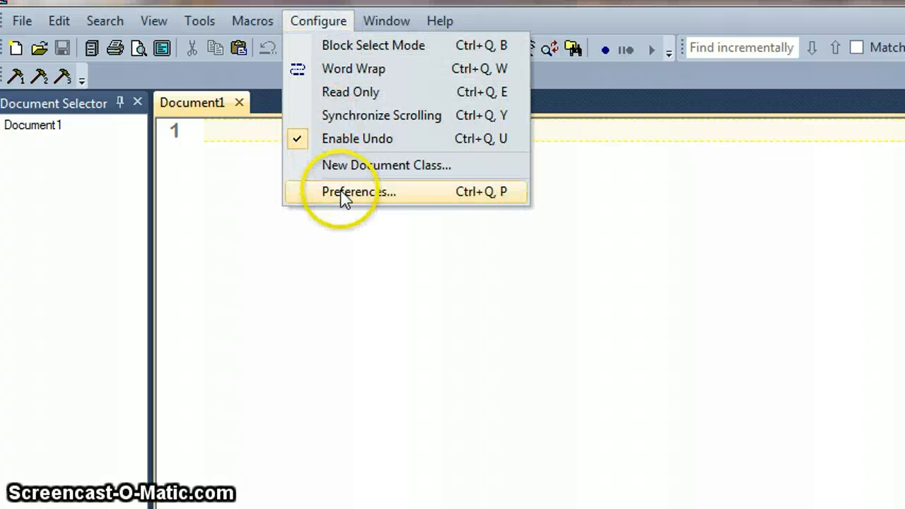
pyautogui.click(359, 193)
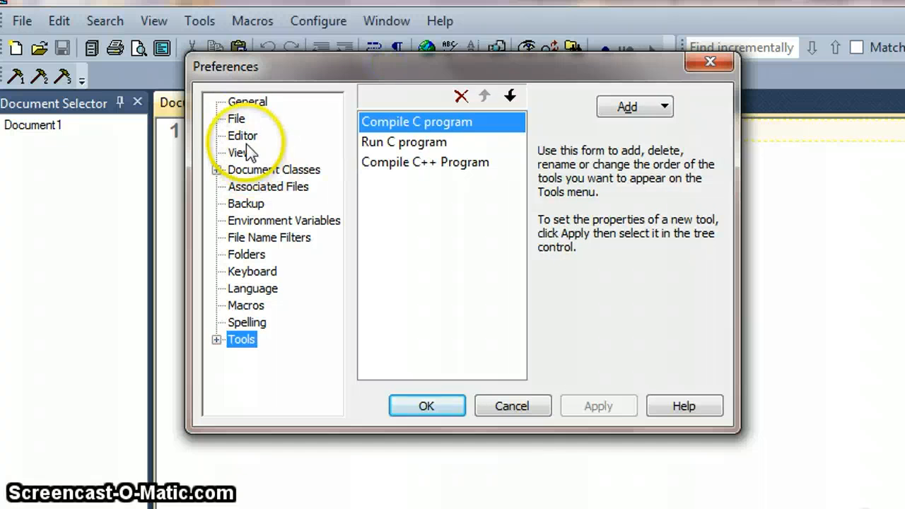
pyautogui.click(236, 119)
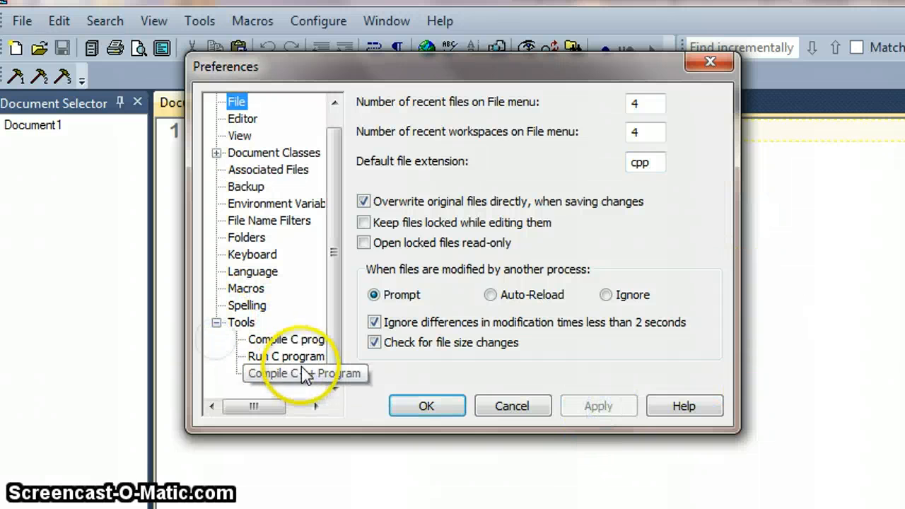
pyautogui.click(286, 373)
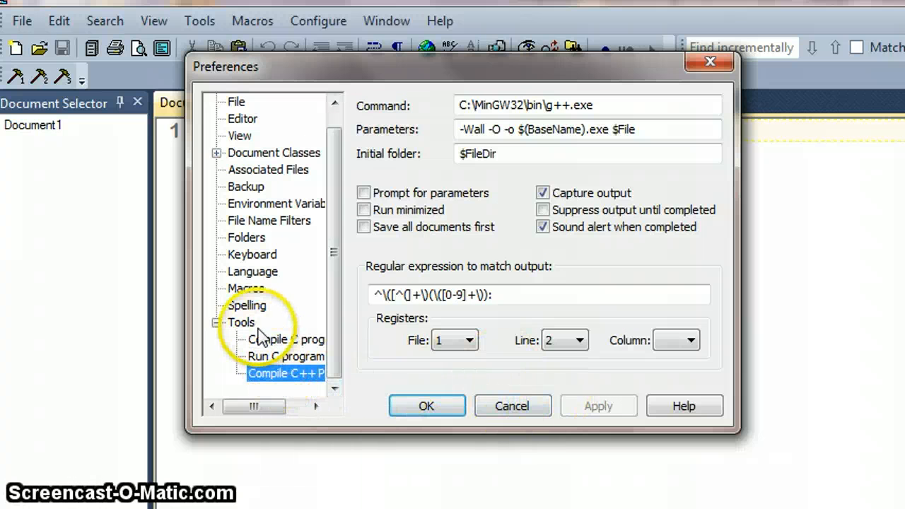
pyautogui.click(596, 104)
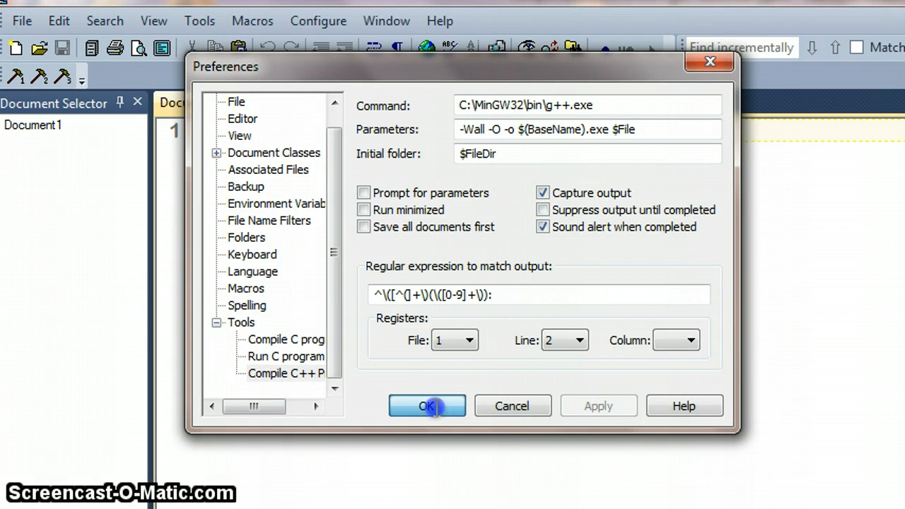
pyautogui.click(427, 404)
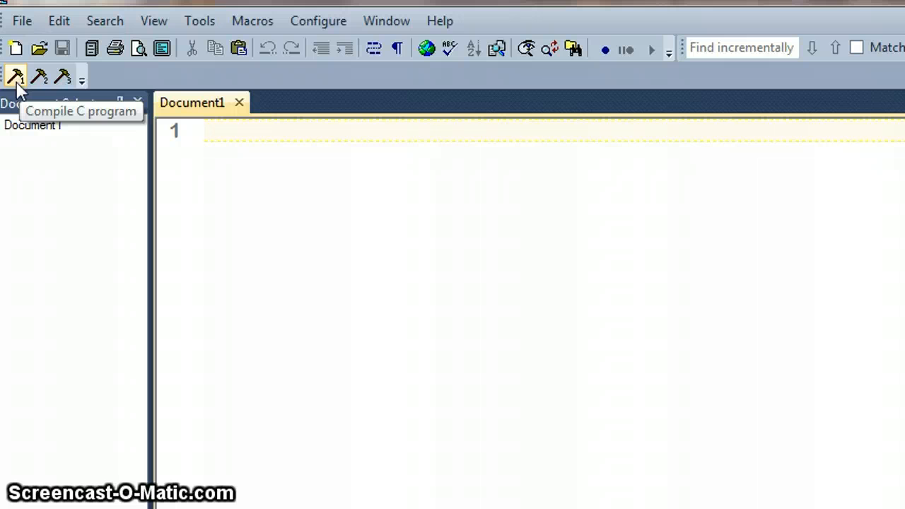
pyautogui.moveTo(40, 77)
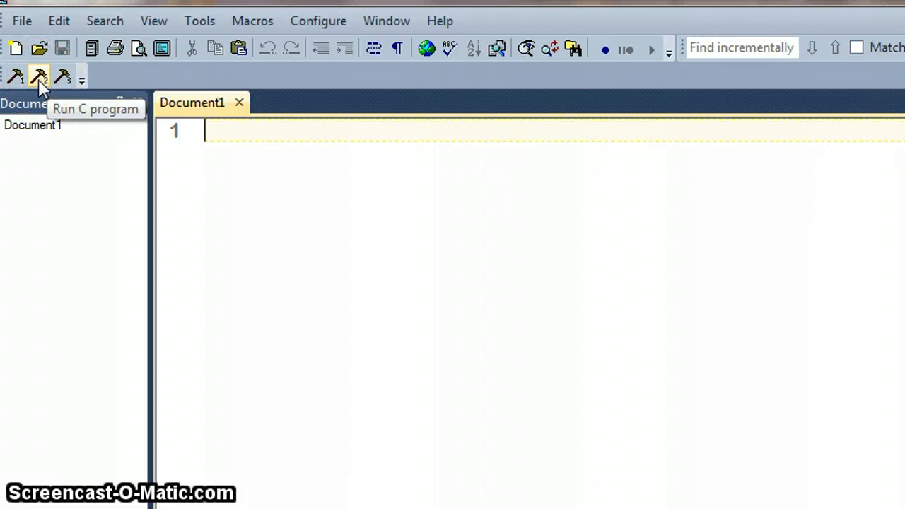
pyautogui.click(318, 21)
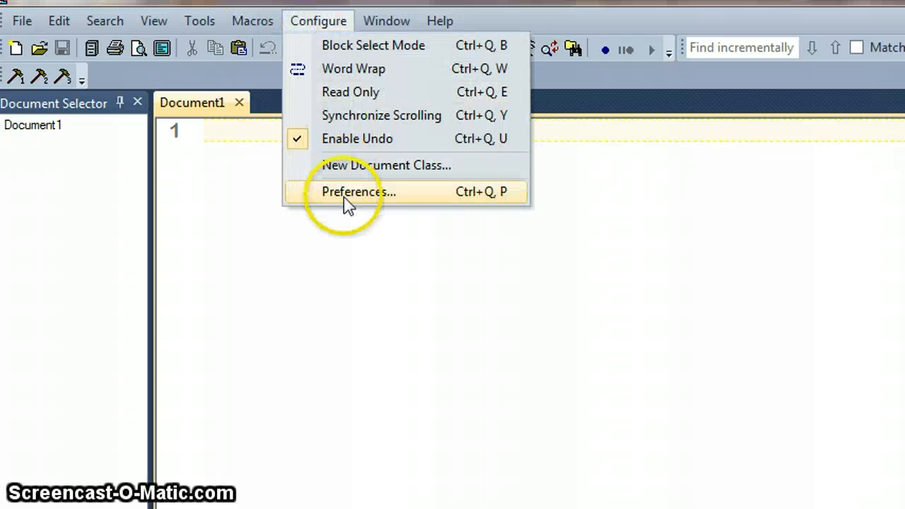
# Step: Rename the Run C program tool to Run program in the Tools list
pyautogui.click(359, 192)
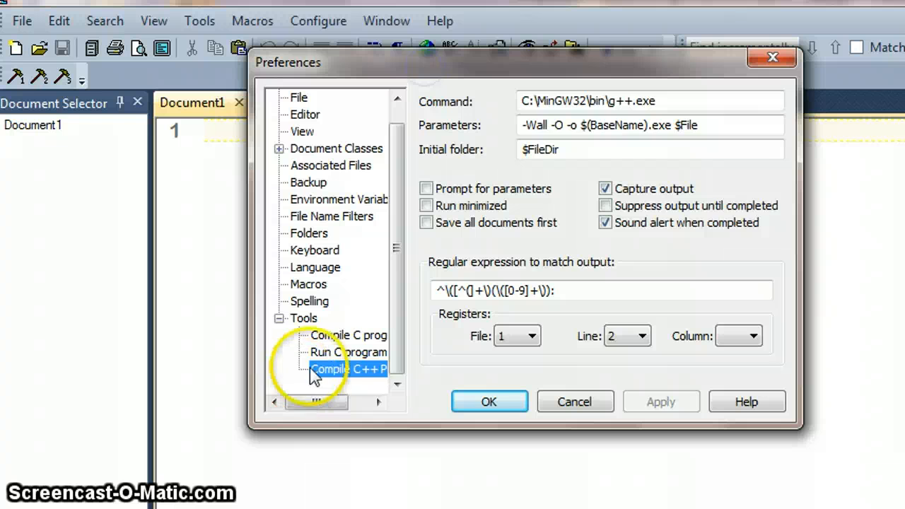
pyautogui.click(302, 317)
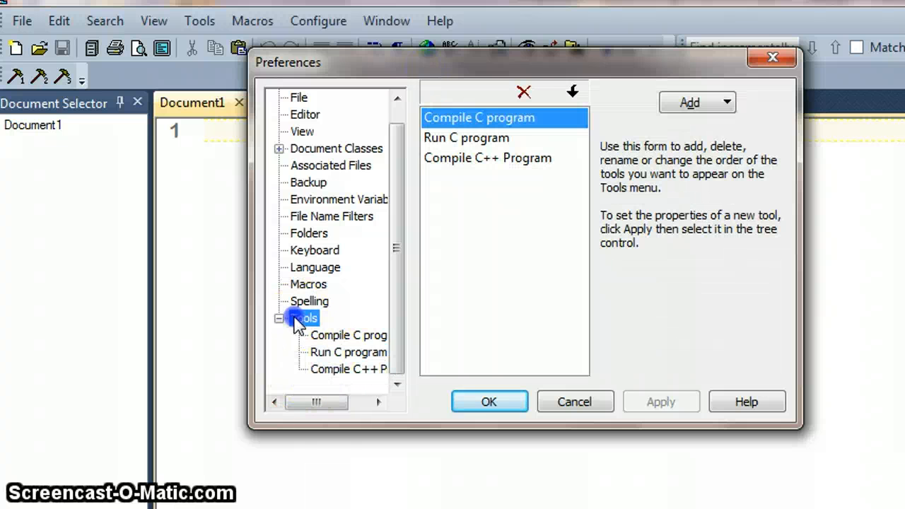
pyautogui.click(467, 138)
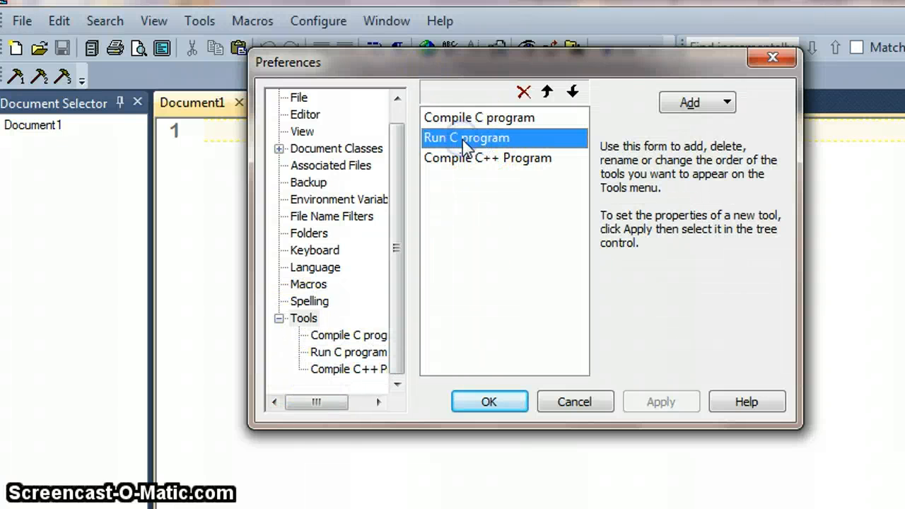
pyautogui.doubleClick(467, 139)
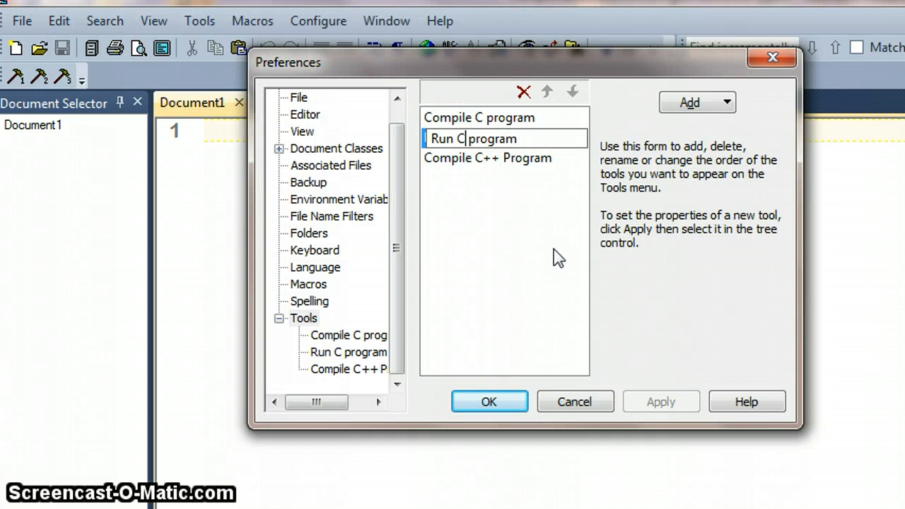
pyautogui.press('Backspace')
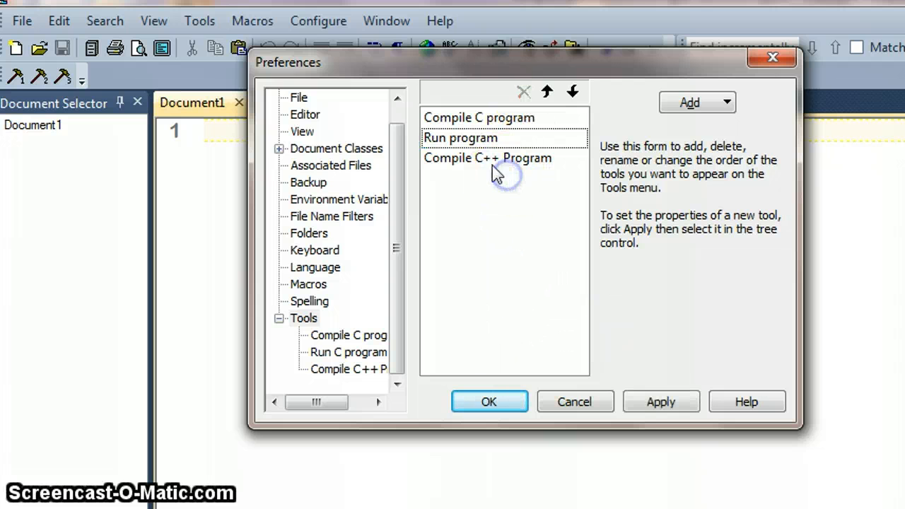
# Step: Review the Run program tool's cmd.exe settings and its save-documents-first option
pyautogui.click(348, 350)
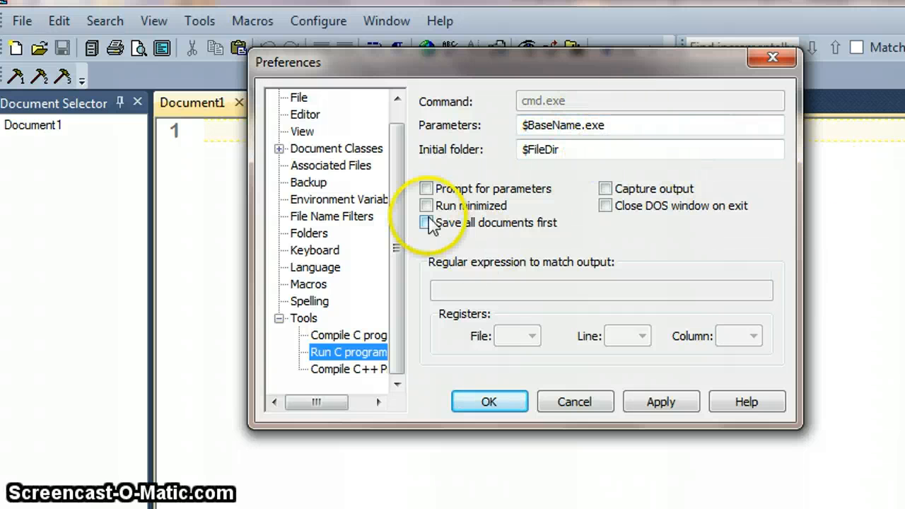
pyautogui.click(365, 369)
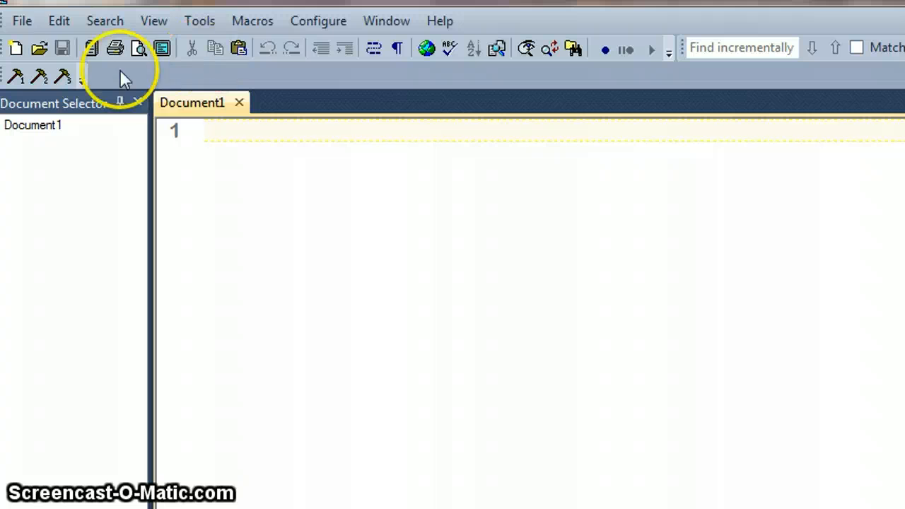
pyautogui.moveTo(733, 302)
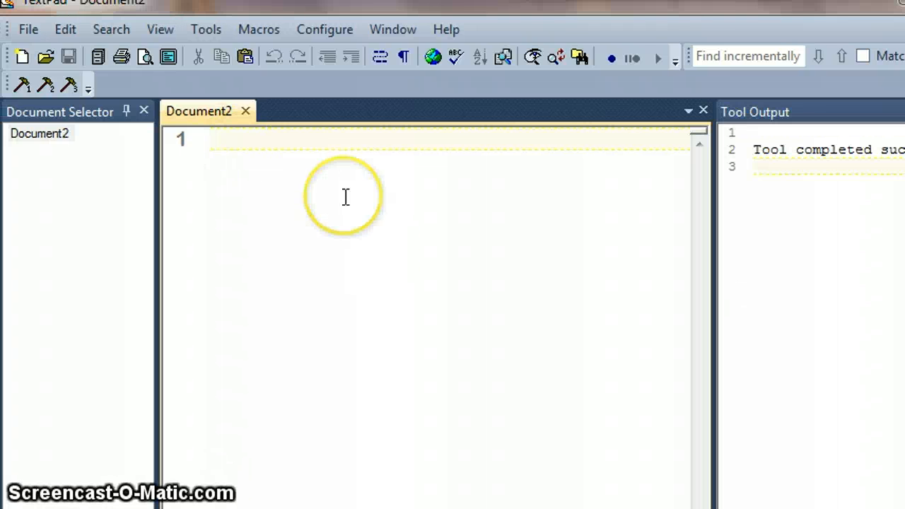
# Step: Enter //test, #include <iostream>, using namespace std; and int main() in a new document
pyautogui.write('//')
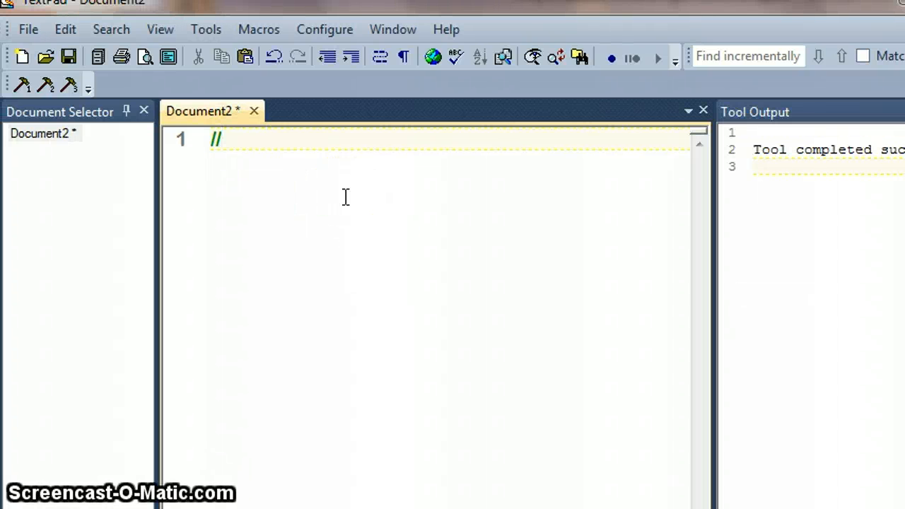
pyautogui.write('test')
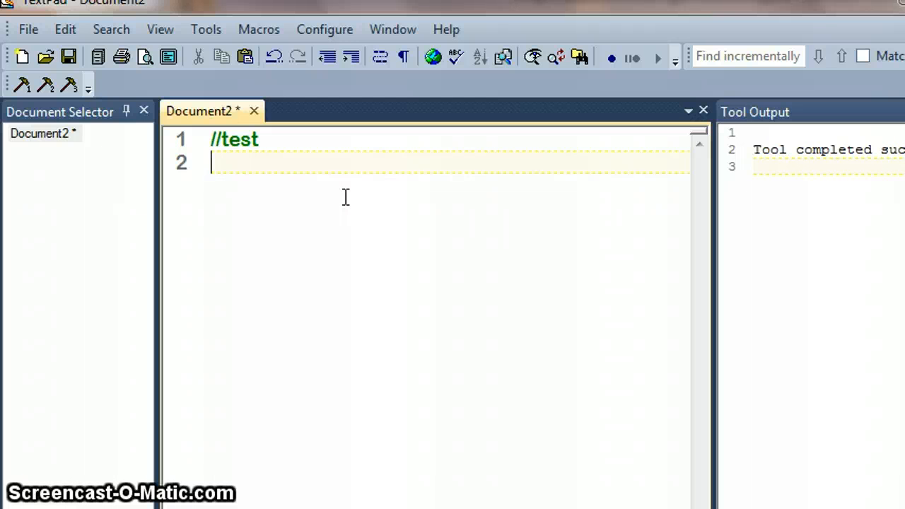
pyautogui.write('#inc')
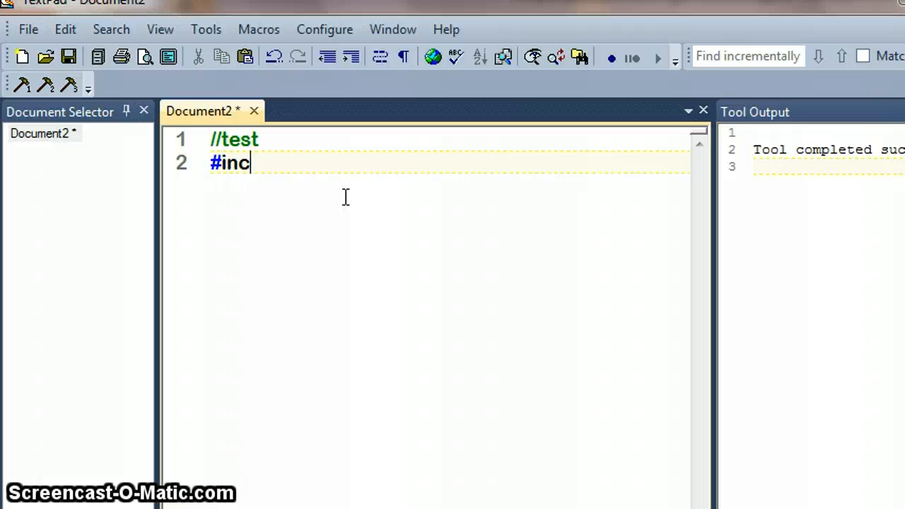
pyautogui.write('lude')
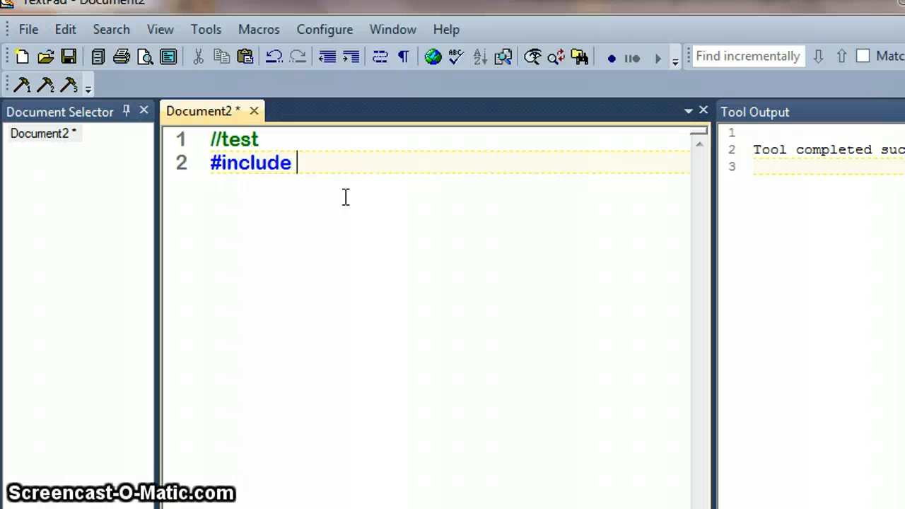
pyautogui.write('<io')
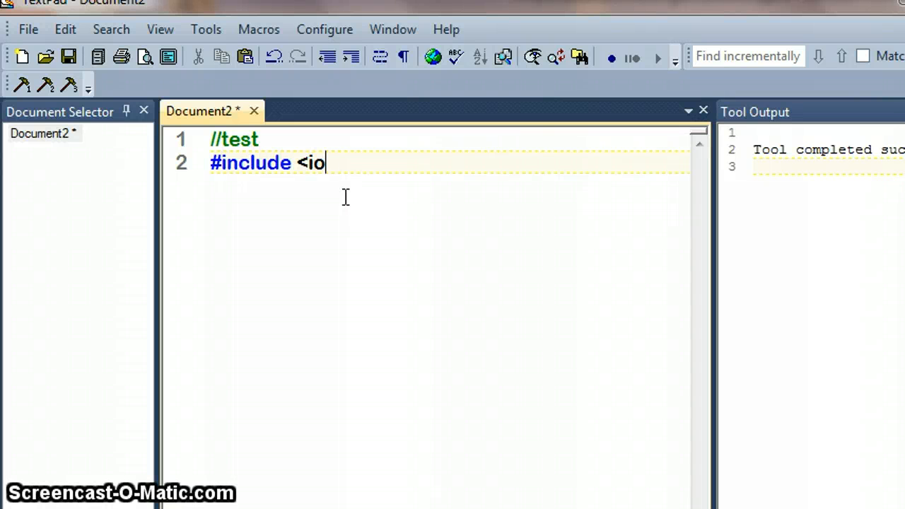
pyautogui.write('stream>')
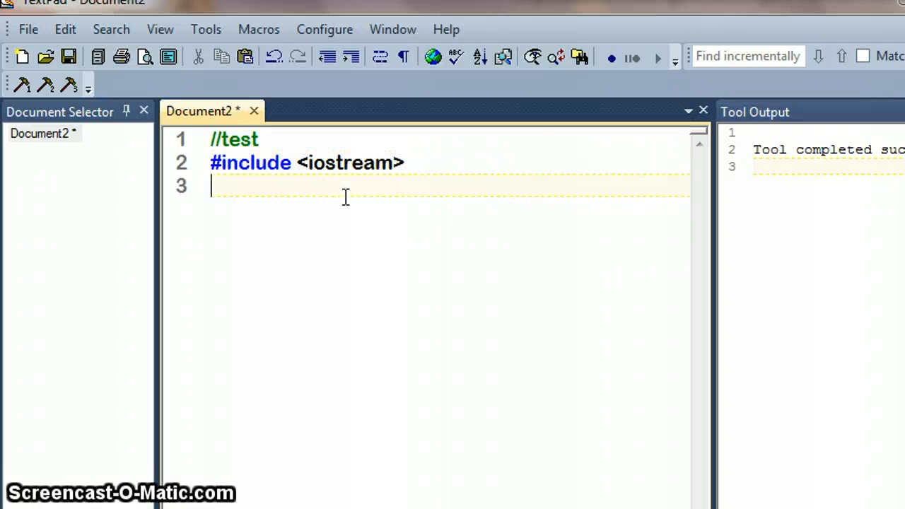
pyautogui.write('using na')
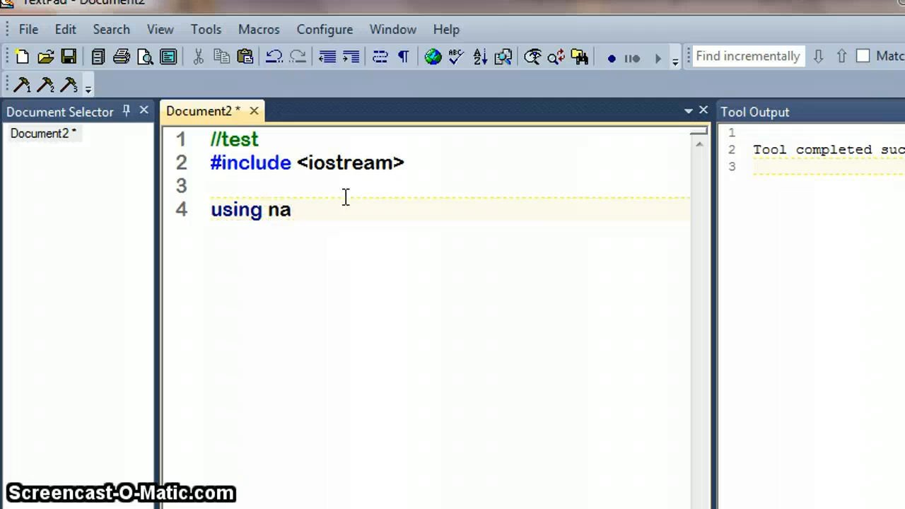
pyautogui.write('mespa')
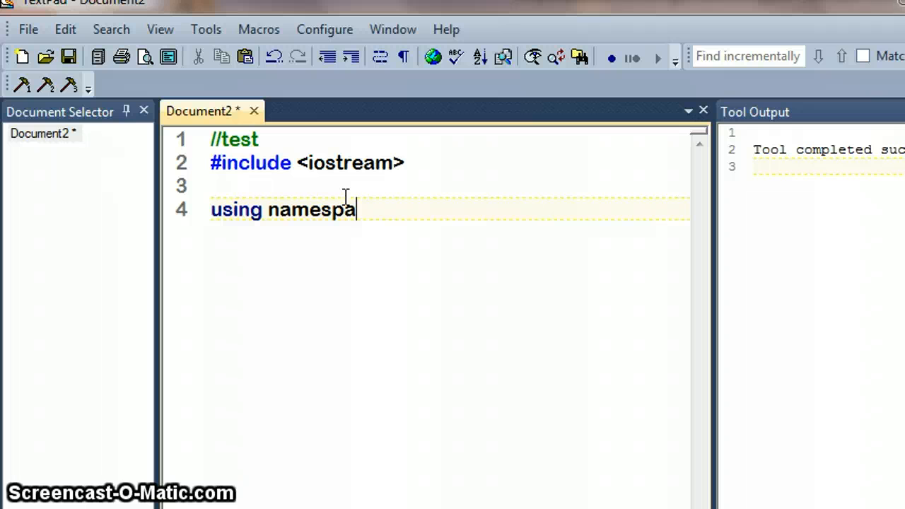
pyautogui.write('ce std;')
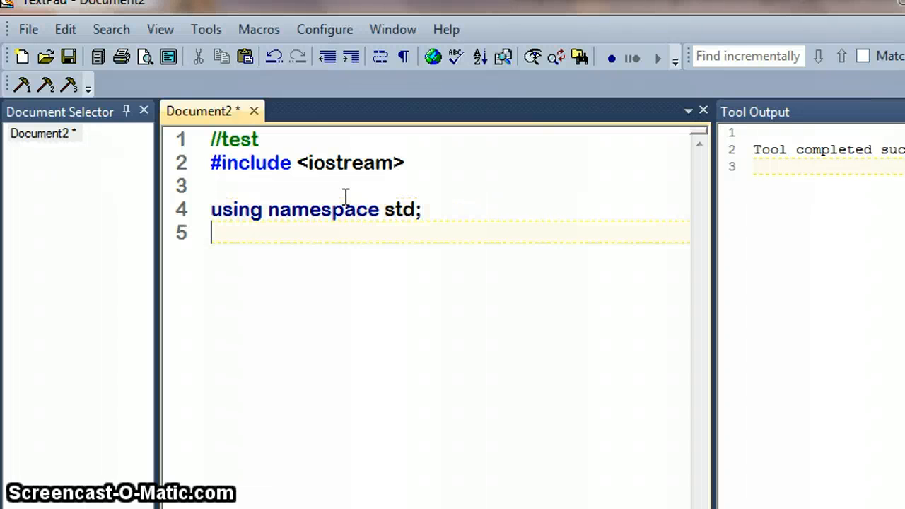
pyautogui.write('int main')
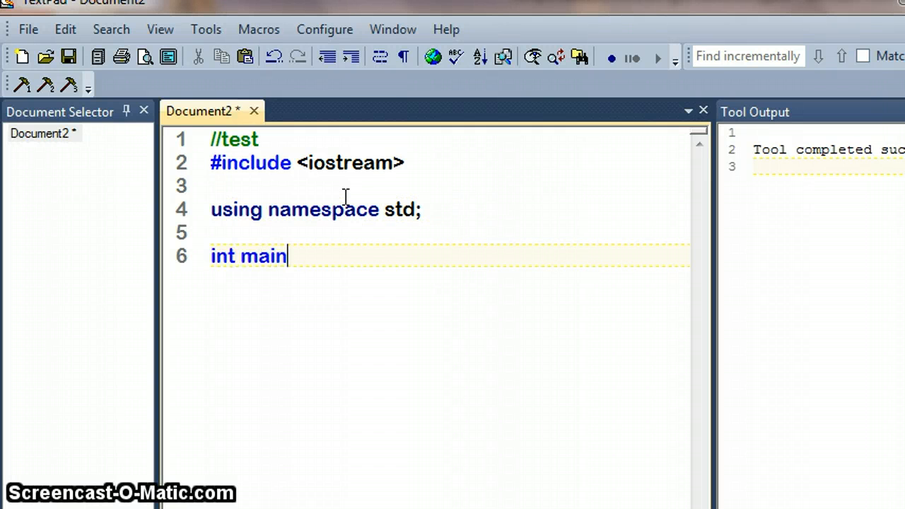
pyautogui.write('()')
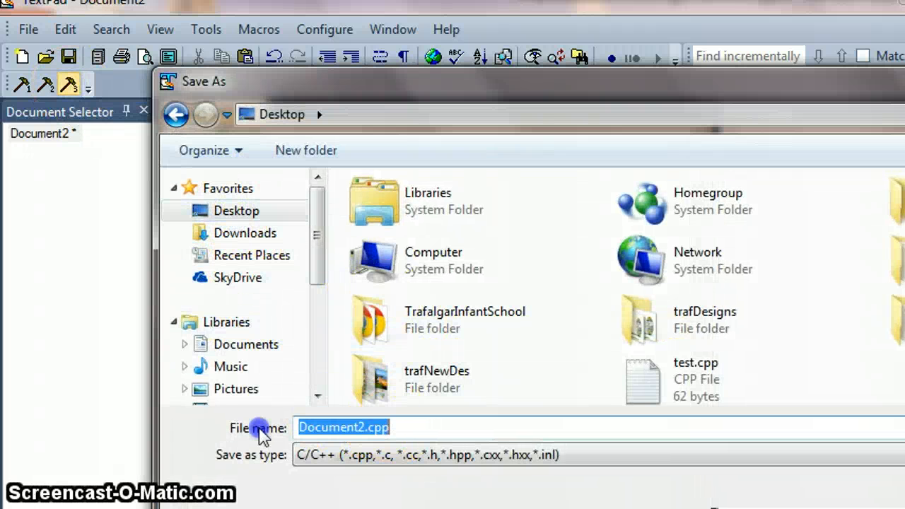
# Step: Save the document as test.cpp on the Desktop, replacing the existing file
pyautogui.write('test')
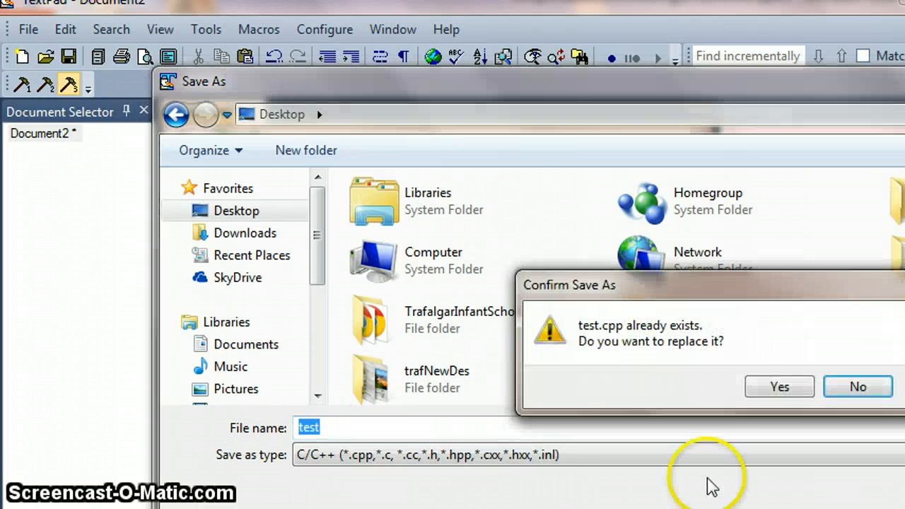
pyautogui.click(778, 386)
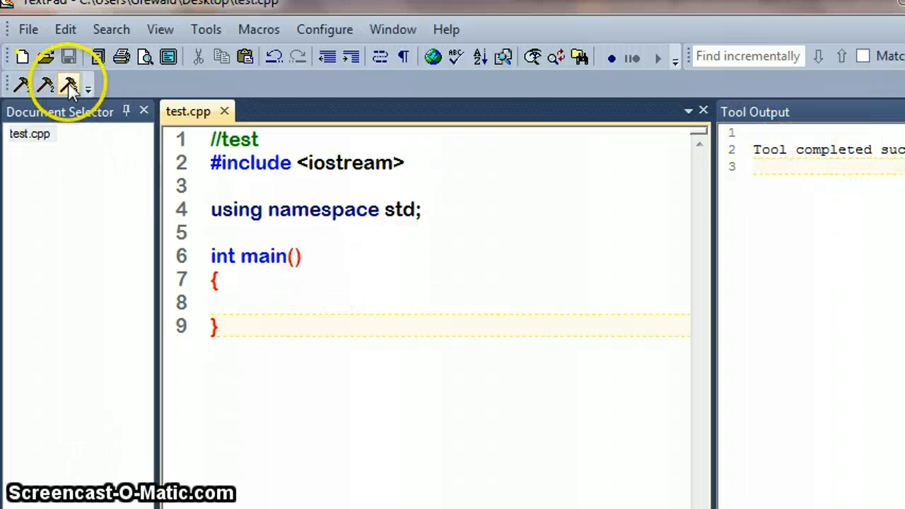
# Step: Compile test.cpp with the C++ tool and run it in a console showing Press any key to continue
pyautogui.click(67, 85)
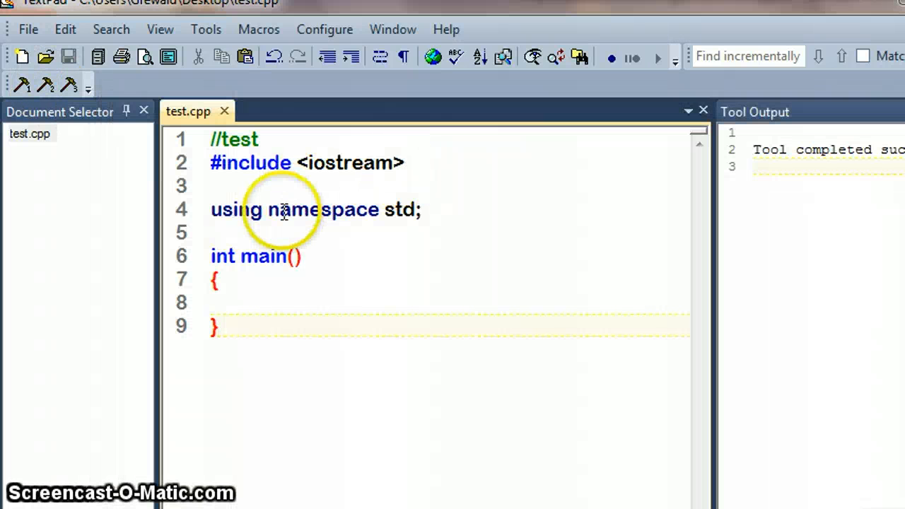
pyautogui.click(70, 84)
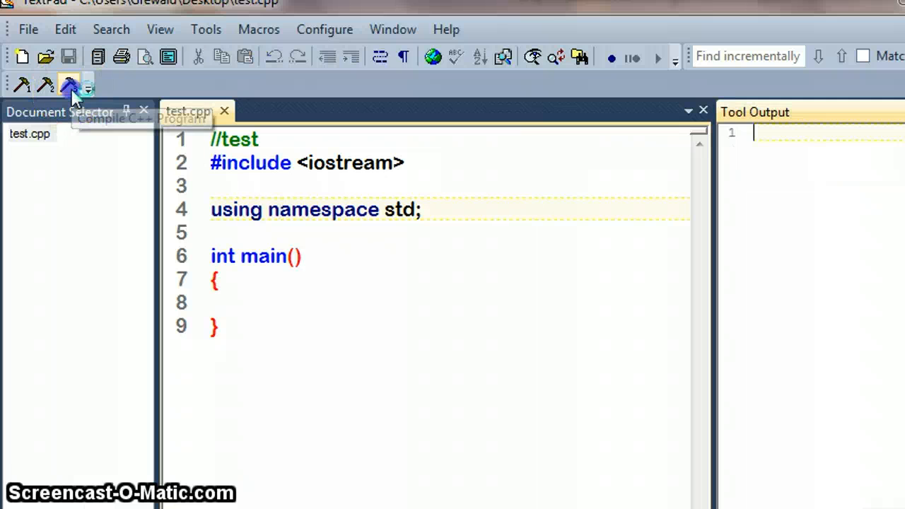
pyautogui.click(71, 85)
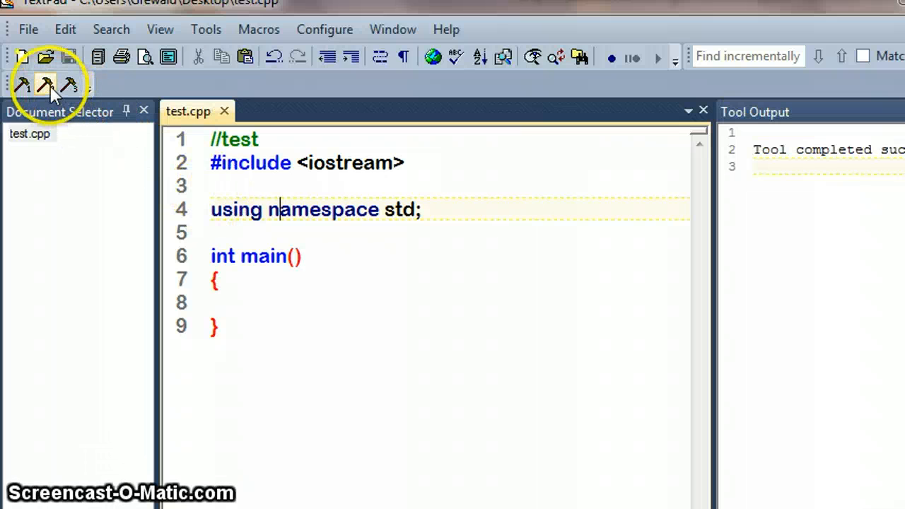
pyautogui.click(45, 85)
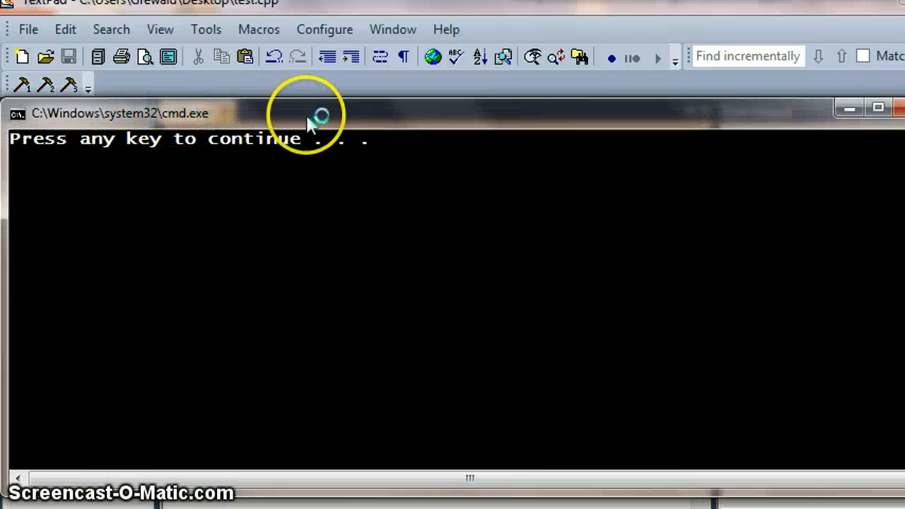